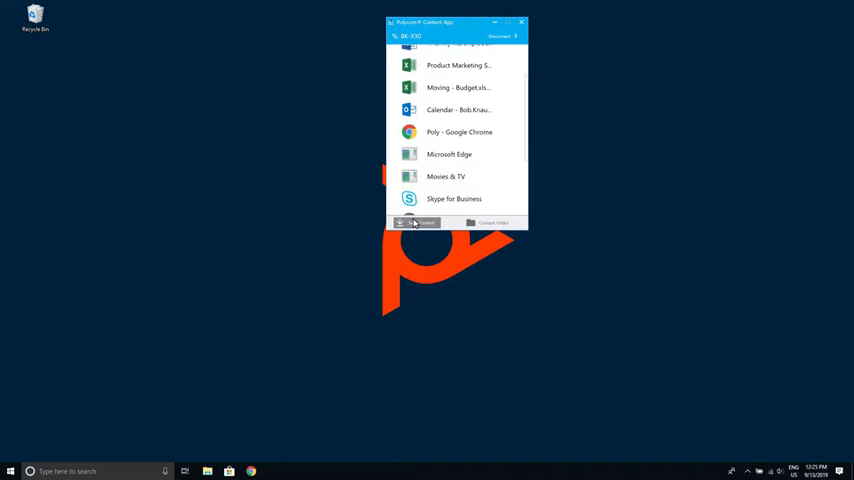
- Save the content currently shared from the PC to the StudioX30 room system
left_click(414, 222)
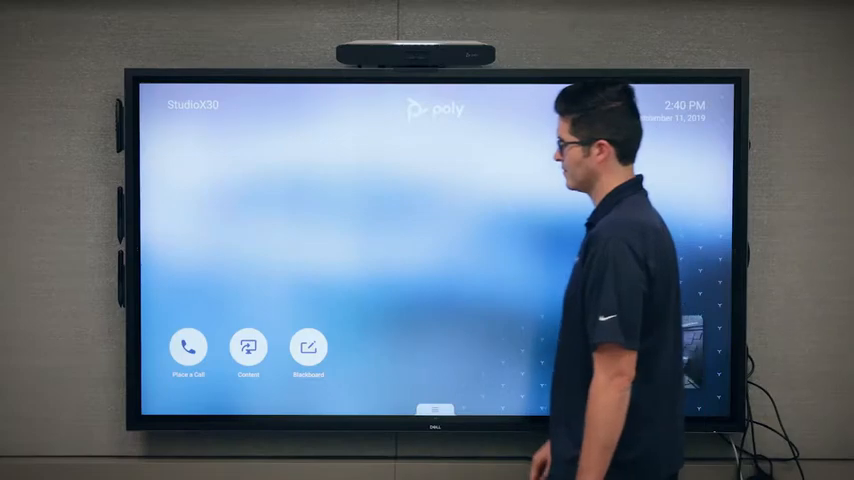
left_click(307, 348)
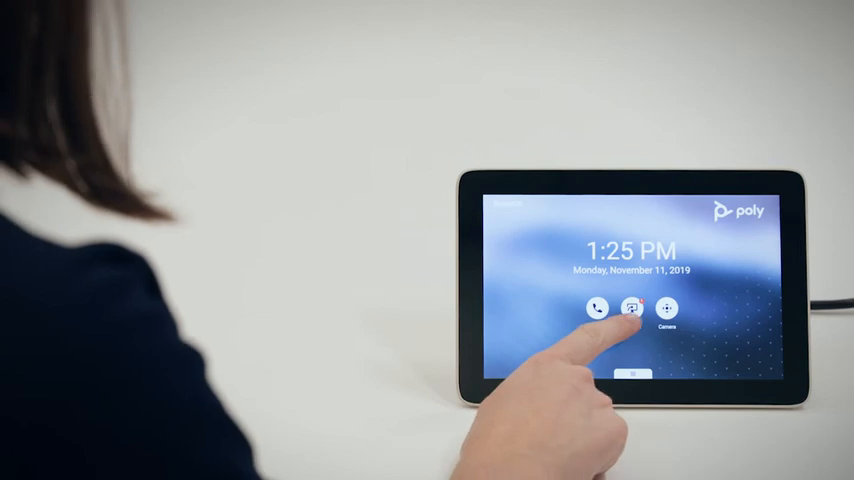
- Open the TC8 Content screen listing the one saved laptop content source
left_click(631, 308)
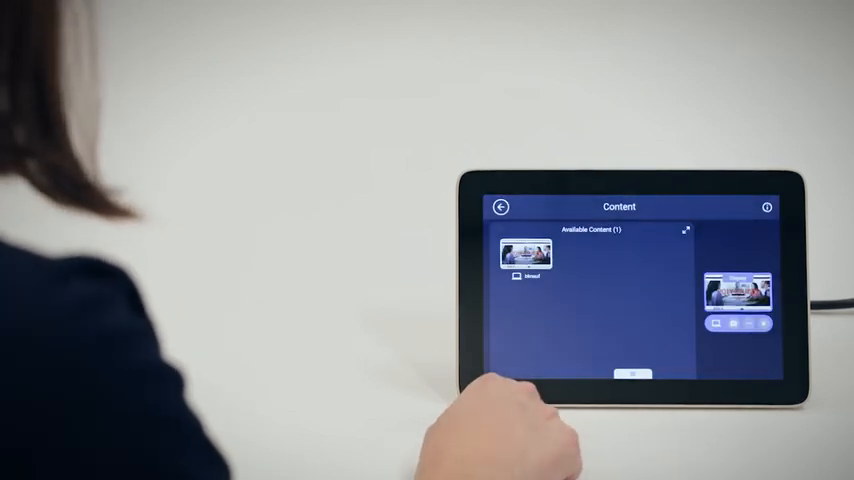